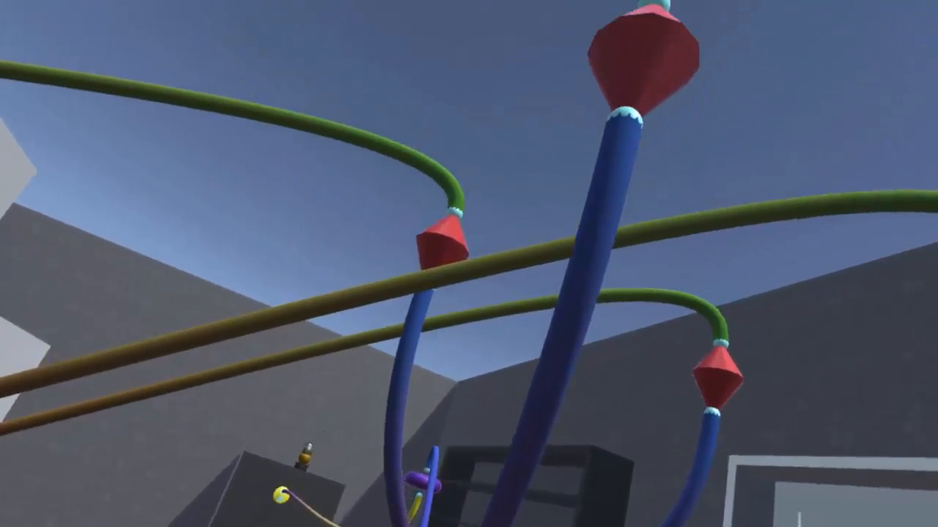
mouse_move(469, 264)
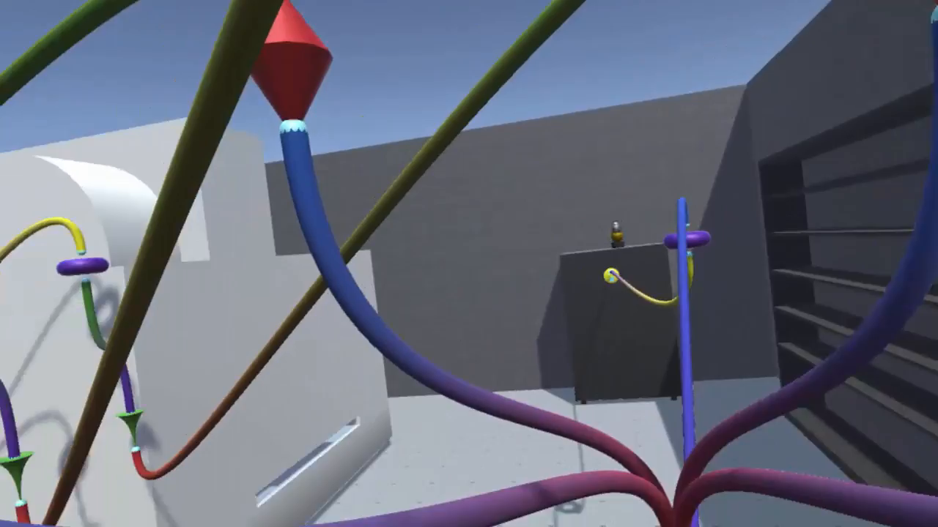